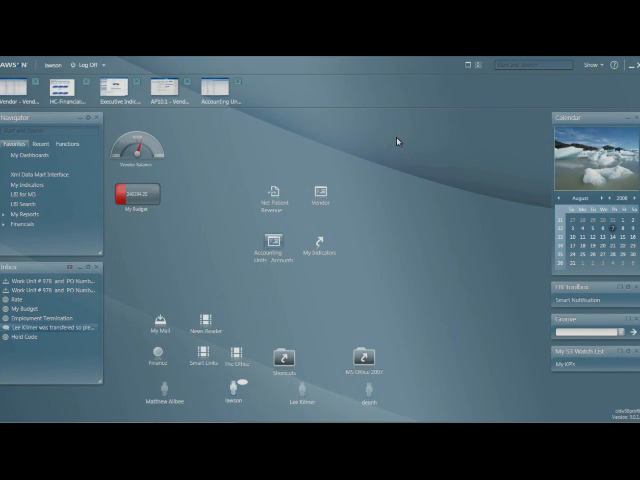
{"action": "mouse_move", "coordinate": [232, 122]}
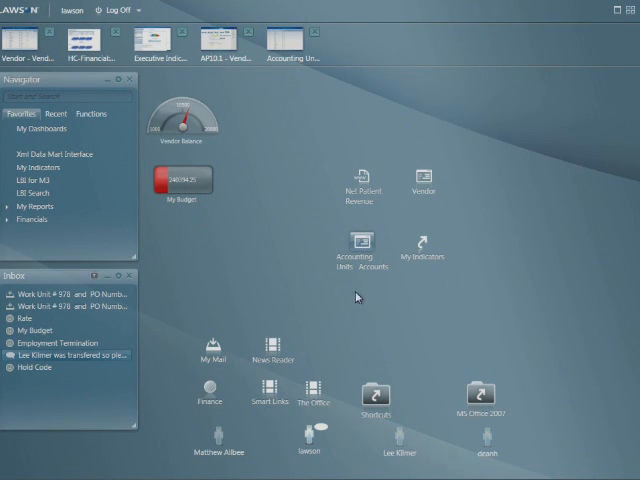
{"action": "mouse_move", "coordinate": [288, 136]}
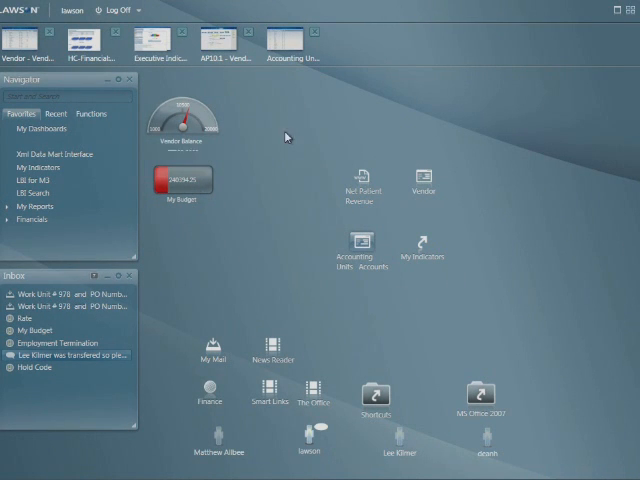
{"action": "mouse_move", "coordinate": [202, 280]}
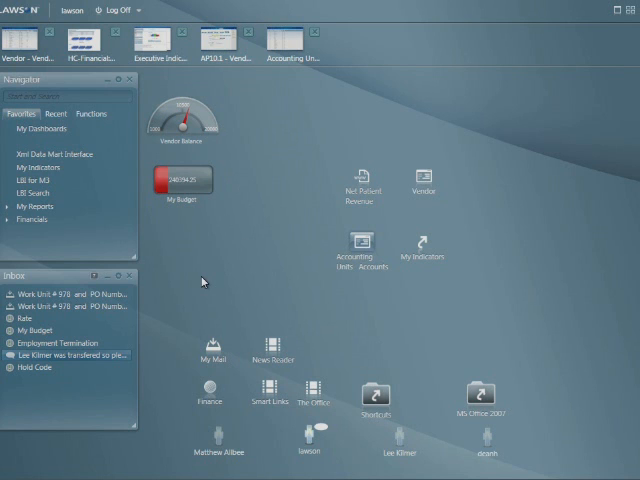
{"action": "mouse_move", "coordinate": [90, 120]}
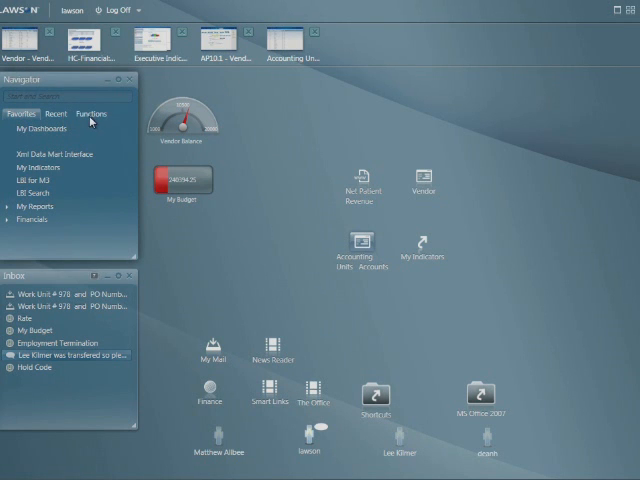
Browse the Navigator's Functions list, then return it to the Favorites list
{"action": "left_click", "coordinate": [92, 112]}
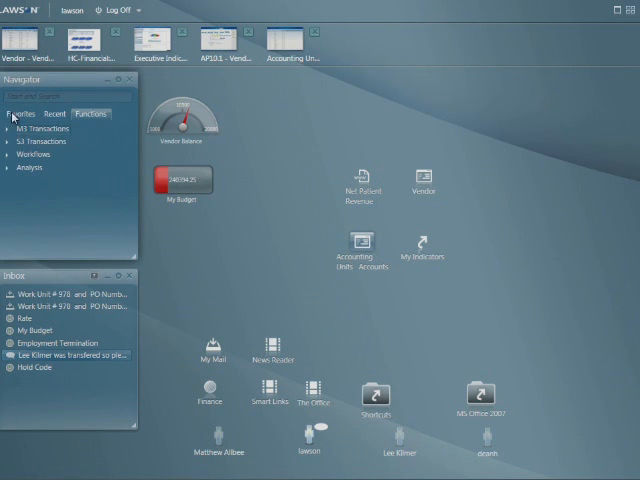
{"action": "left_click", "coordinate": [24, 112]}
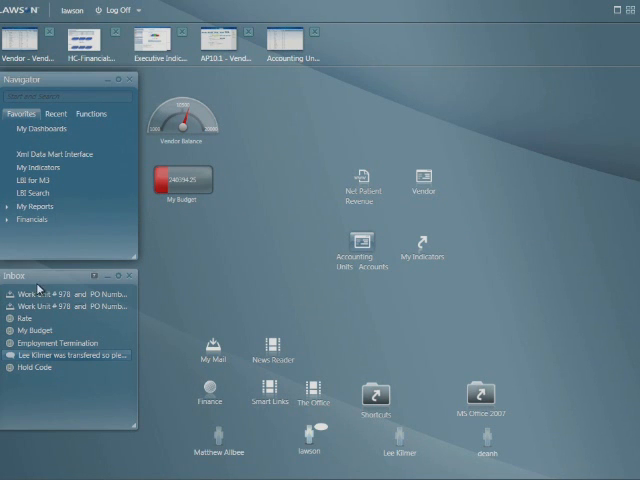
{"action": "mouse_move", "coordinate": [88, 272]}
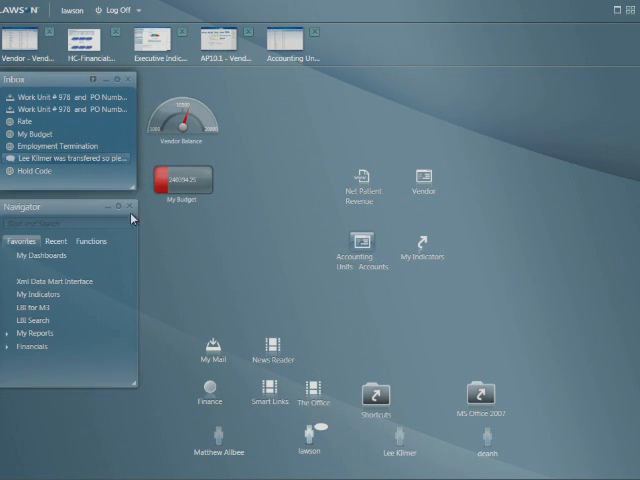
{"action": "mouse_move", "coordinate": [170, 270]}
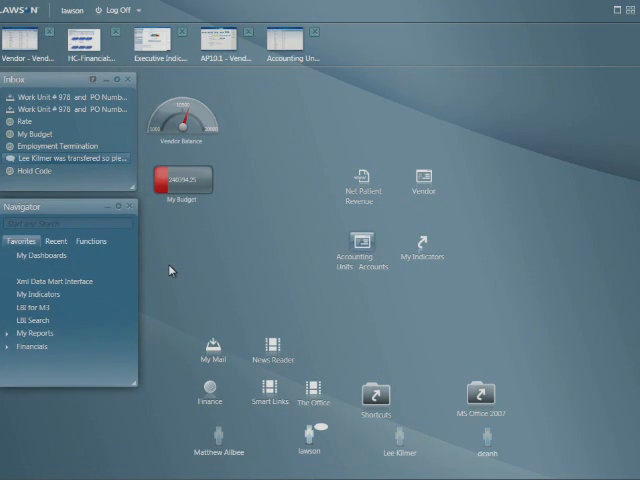
Collapse and re-expand the Navigator, then group the payroll, vendor, accounting and indicators shortcuts
{"action": "left_click", "coordinate": [112, 204]}
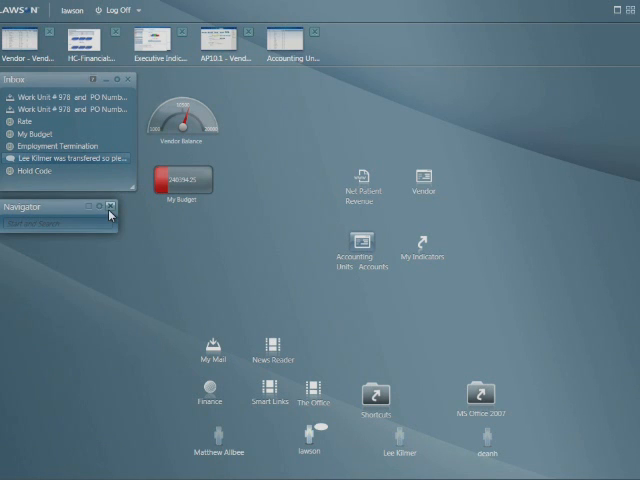
{"action": "left_click", "coordinate": [110, 204]}
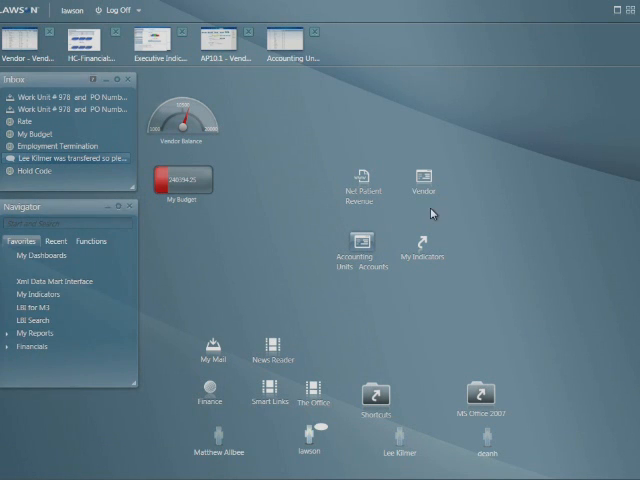
{"action": "mouse_move", "coordinate": [402, 250]}
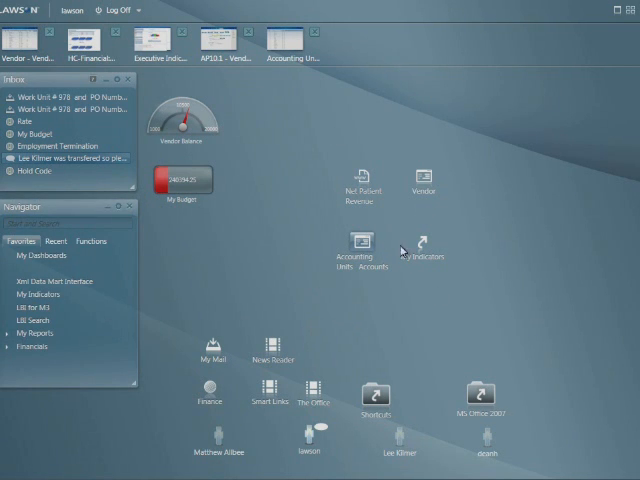
{"action": "mouse_move", "coordinate": [478, 204]}
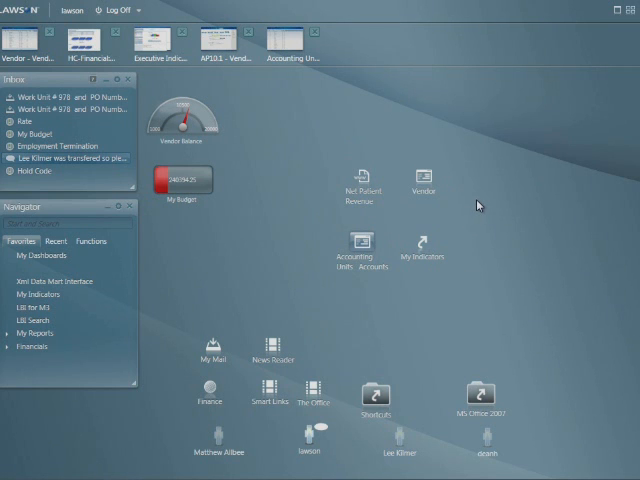
{"action": "right_click", "coordinate": [476, 206]}
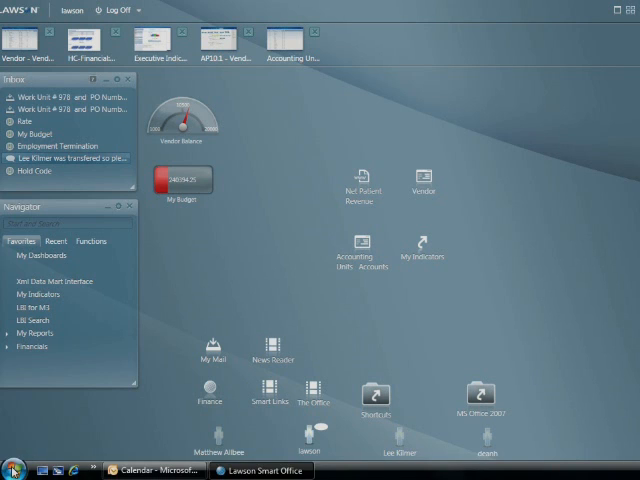
{"action": "left_click", "coordinate": [12, 460]}
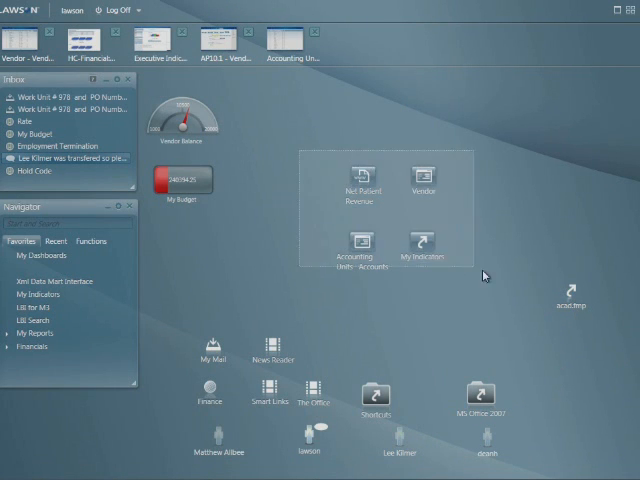
Review the My Indicators shortcut settings without changes, then collapse the group into a Shortcuts folder
{"action": "right_click", "coordinate": [424, 176]}
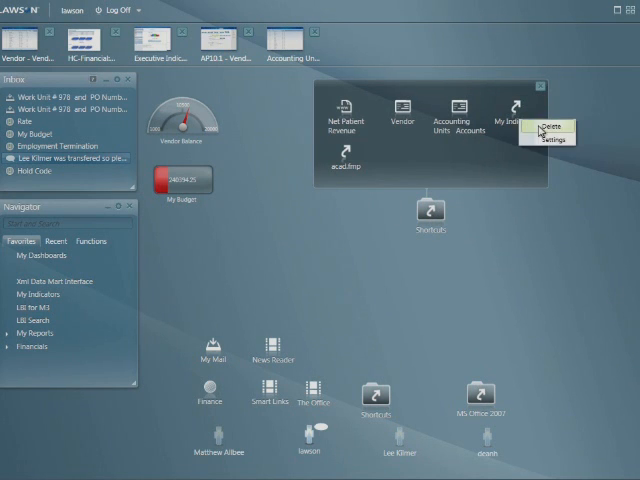
{"action": "left_click", "coordinate": [548, 140]}
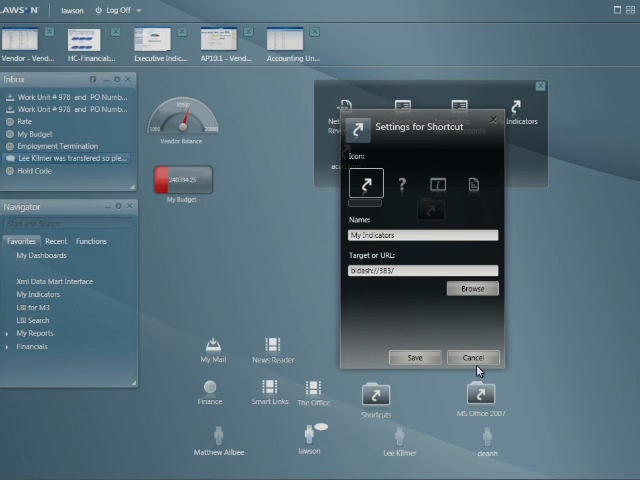
{"action": "left_click", "coordinate": [472, 356]}
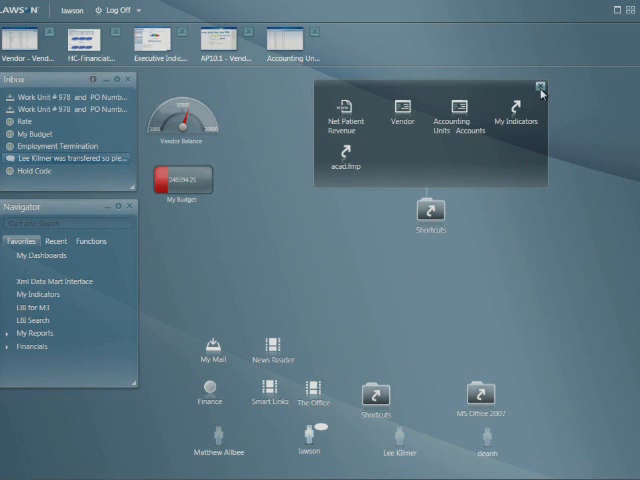
{"action": "left_click", "coordinate": [540, 90]}
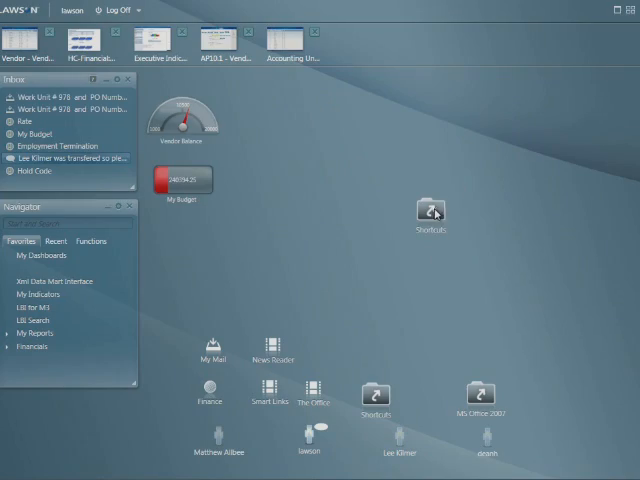
Move the collapsed Shortcuts folder lower on the canvas
{"action": "left_click_drag", "start_coordinate": [430, 212], "coordinate": [348, 298]}
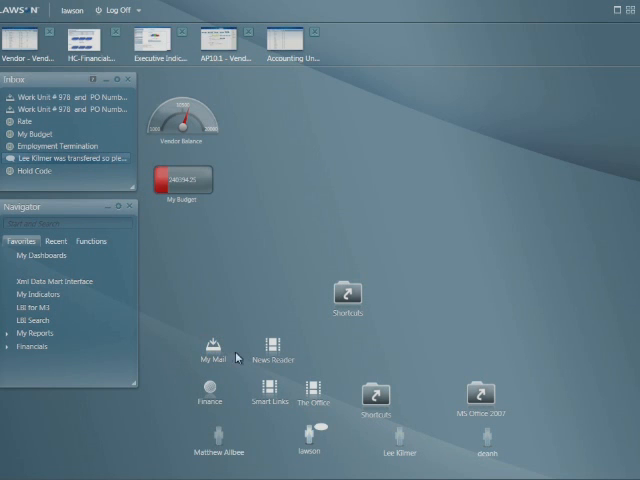
{"action": "right_click", "coordinate": [272, 344]}
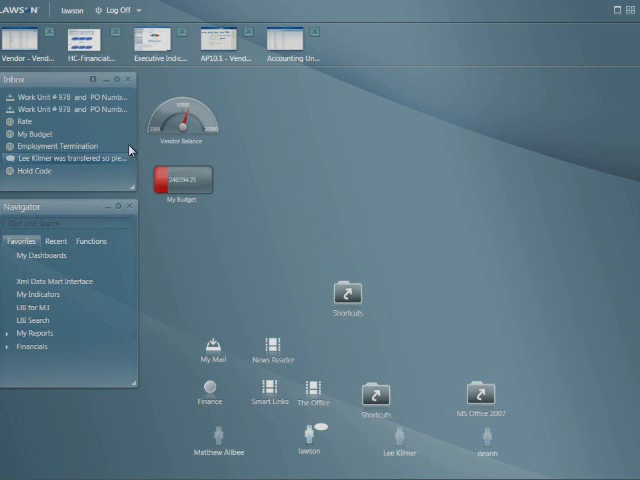
{"action": "mouse_move", "coordinate": [240, 144]}
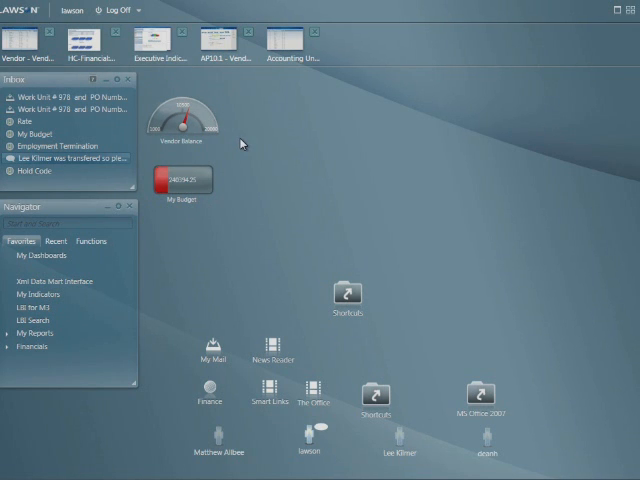
{"action": "mouse_move", "coordinate": [128, 144]}
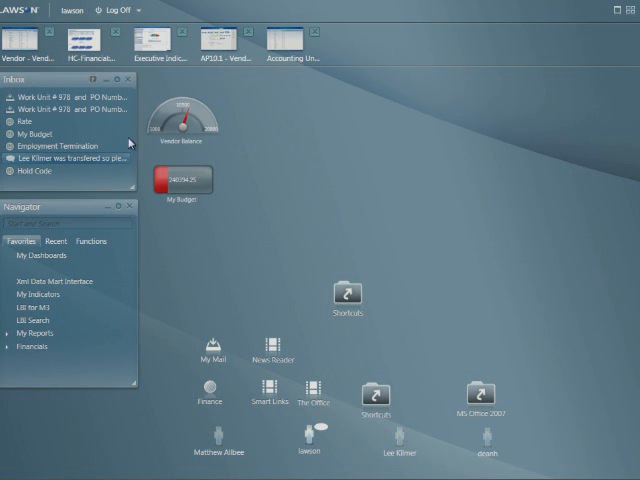
{"action": "mouse_move", "coordinate": [254, 158]}
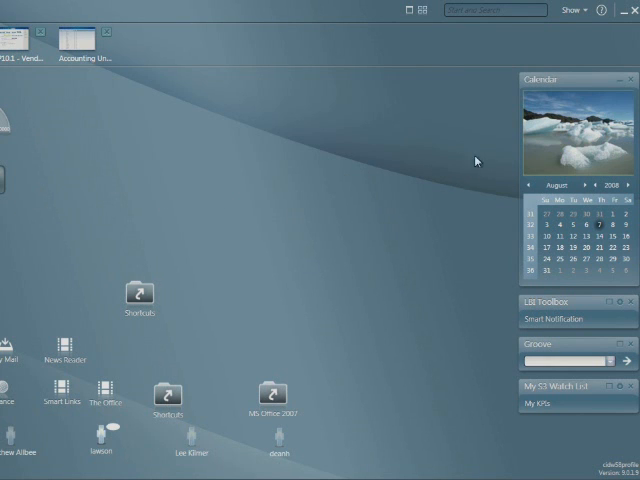
{"action": "mouse_move", "coordinate": [536, 140]}
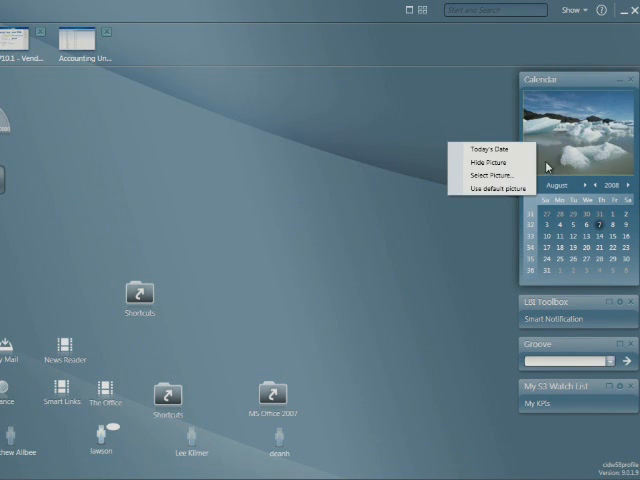
{"action": "mouse_move", "coordinate": [464, 110]}
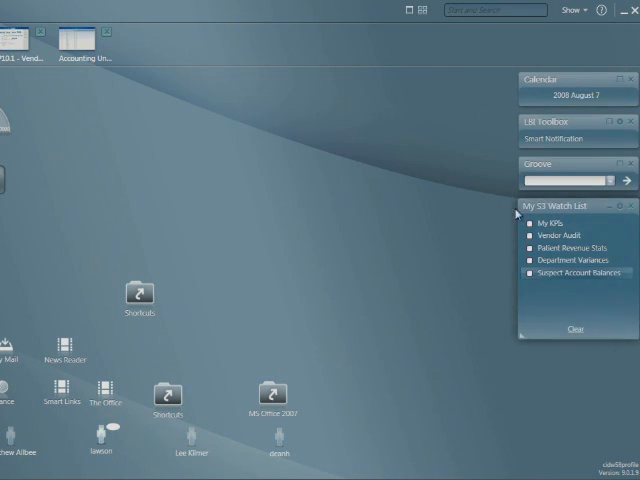
{"action": "mouse_move", "coordinate": [456, 252]}
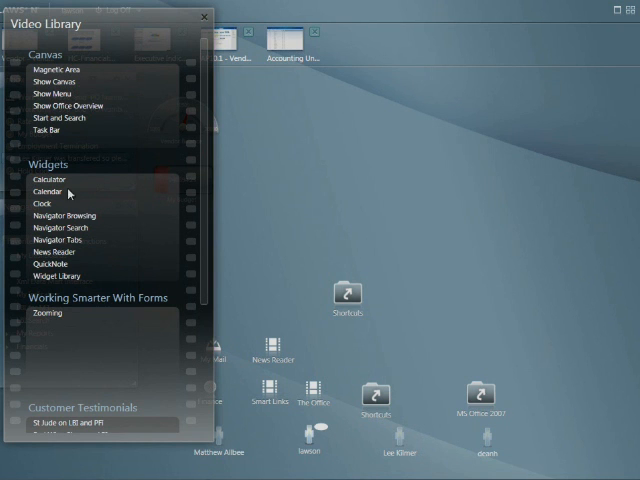
{"action": "mouse_move", "coordinate": [136, 200]}
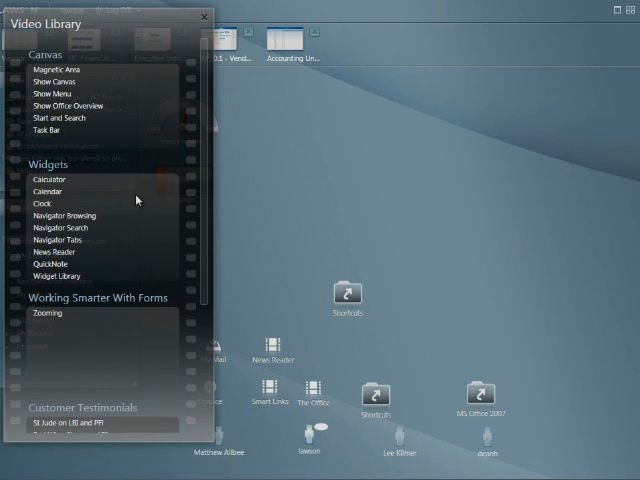
{"action": "mouse_move", "coordinate": [62, 216]}
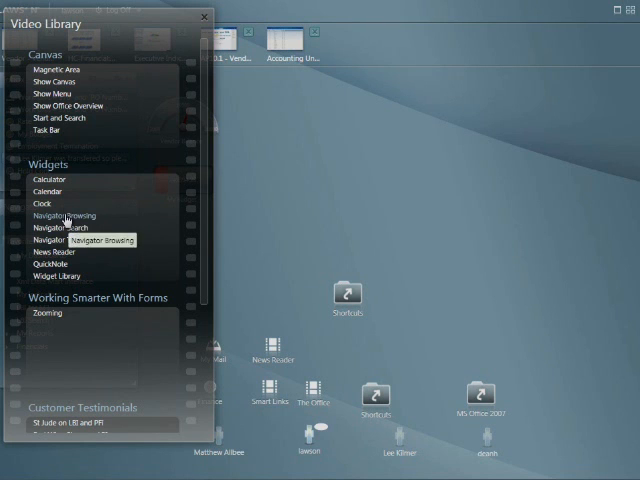
Add the Navigator Browsing item to the canvas and play the QuickNote training video
{"action": "left_click", "coordinate": [64, 216]}
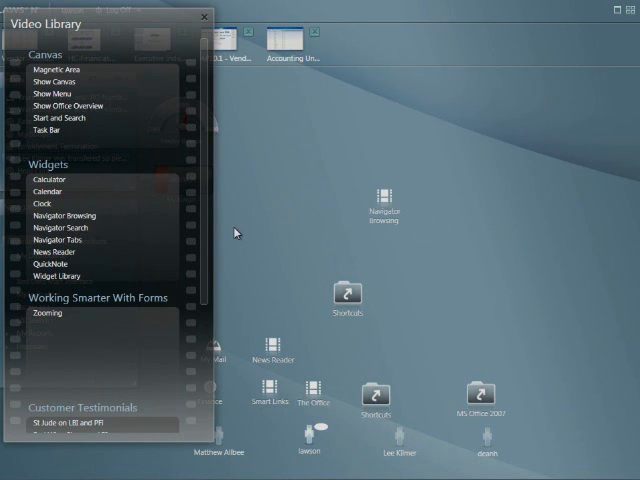
{"action": "mouse_move", "coordinate": [200, 234]}
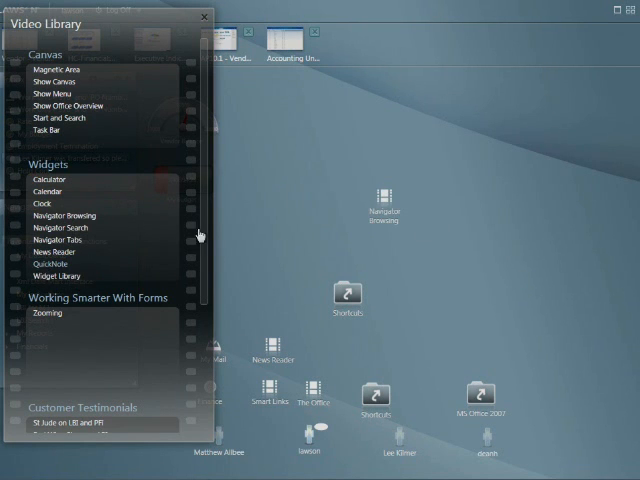
{"action": "left_click", "coordinate": [48, 264]}
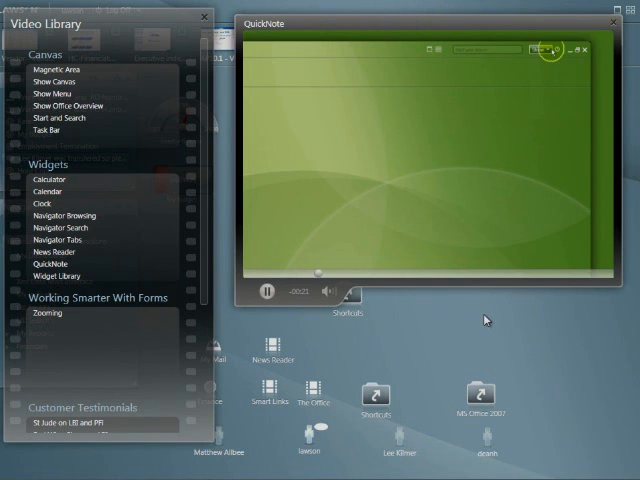
{"action": "left_click", "coordinate": [546, 50]}
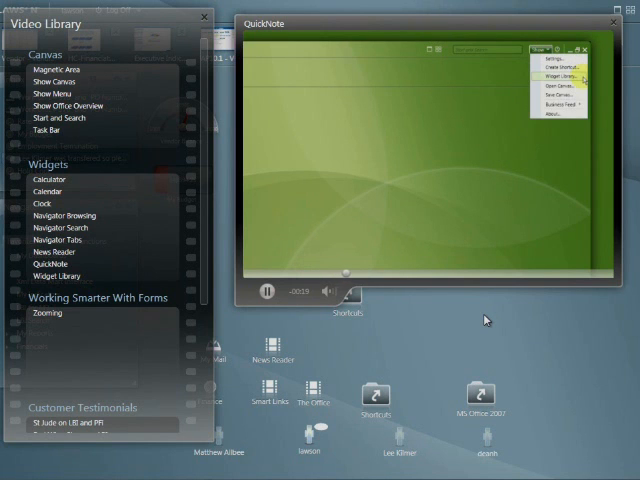
{"action": "left_click", "coordinate": [560, 76]}
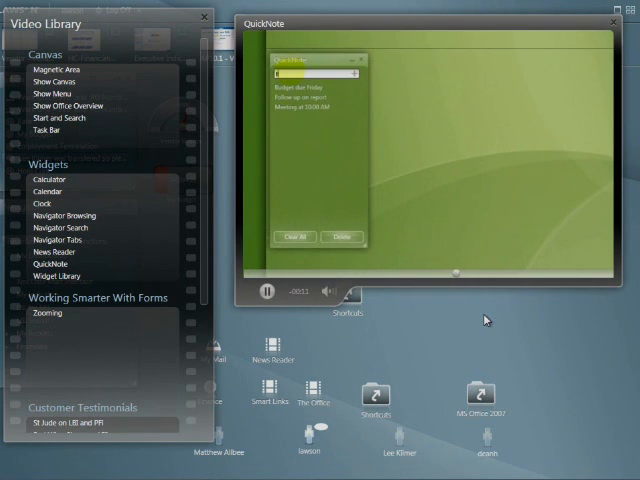
Enter a 'Buy milk' QuickNote, then close the QuickNote video
{"action": "type", "text": "Buy milk"}
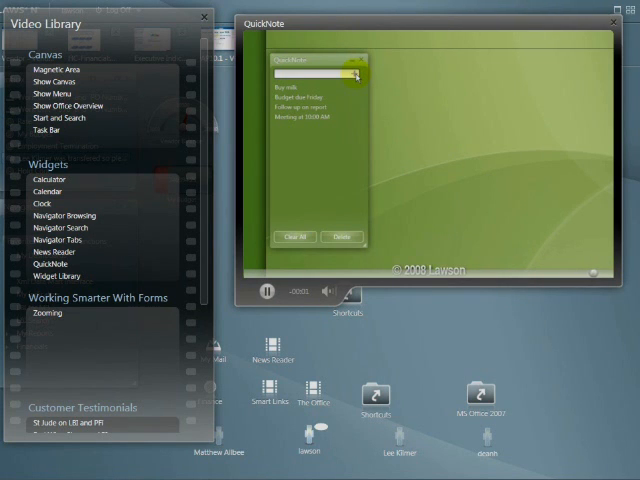
{"action": "left_click", "coordinate": [264, 292]}
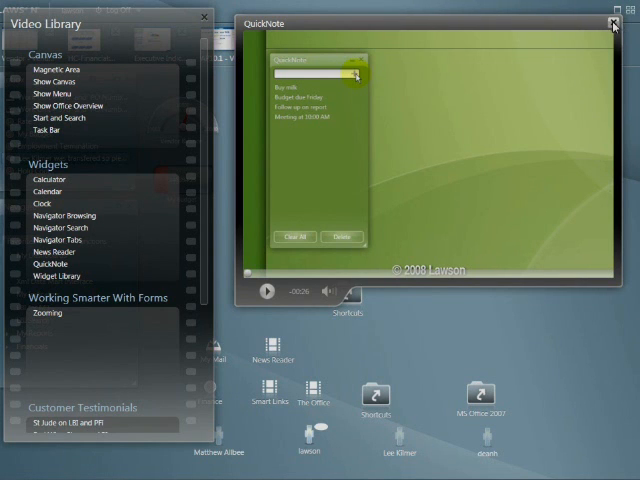
{"action": "left_click", "coordinate": [600, 20]}
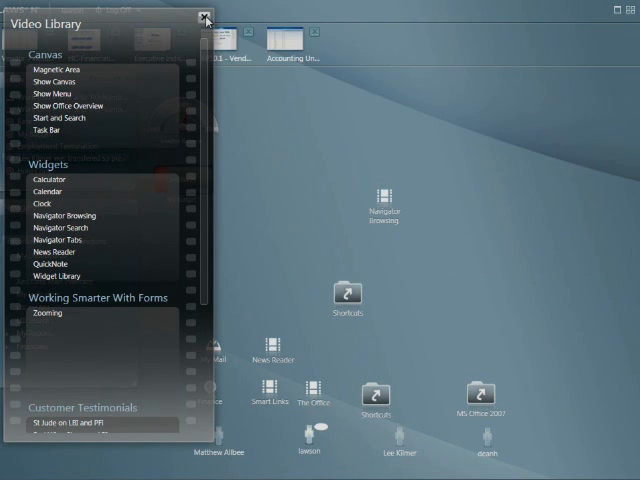
Close the Video Library and bring the vendor List View to the front
{"action": "left_click", "coordinate": [204, 20]}
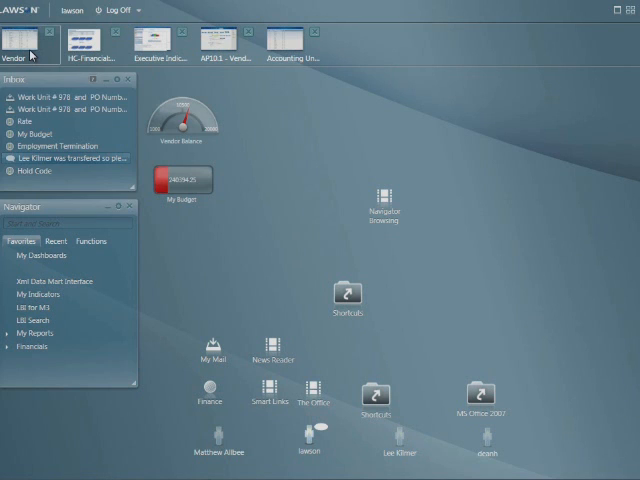
{"action": "mouse_move", "coordinate": [92, 42]}
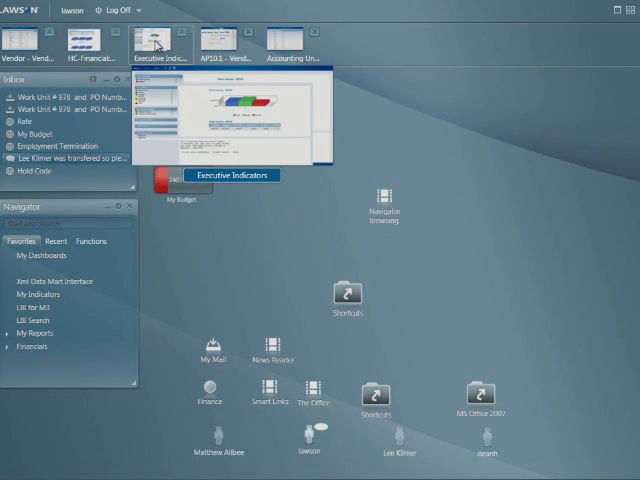
{"action": "left_click", "coordinate": [292, 40]}
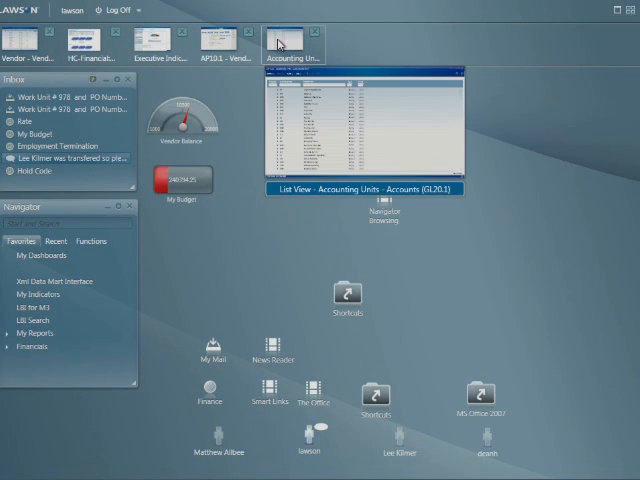
{"action": "left_click", "coordinate": [312, 32]}
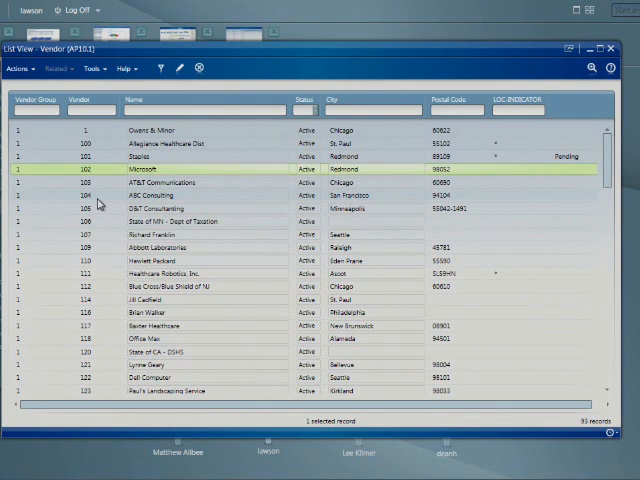
{"action": "mouse_move", "coordinate": [110, 174]}
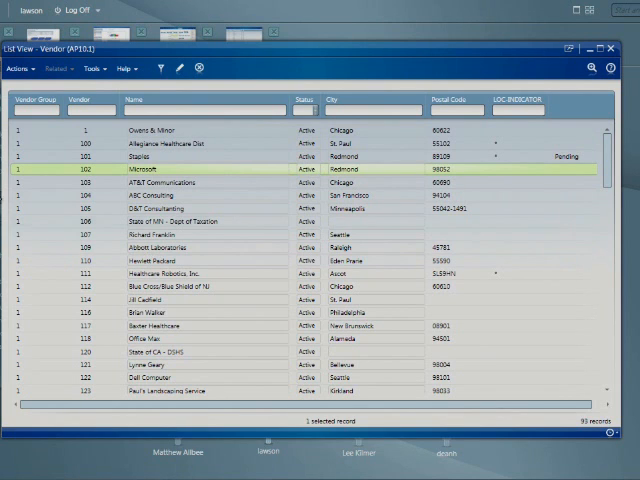
Show the vendor list's Tools options for favorites, filters, personalization and export
{"action": "left_click", "coordinate": [94, 68]}
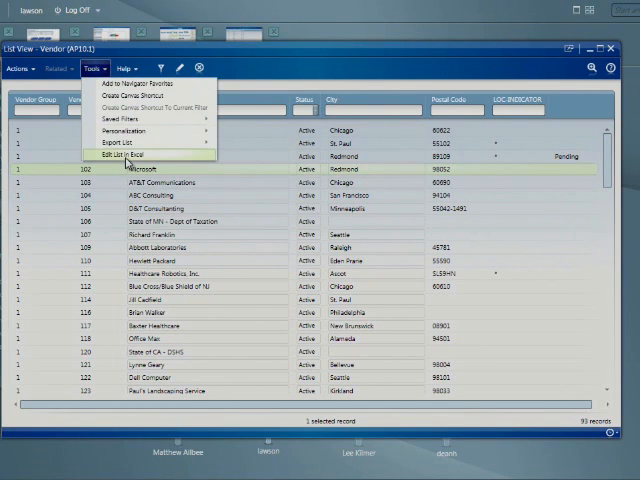